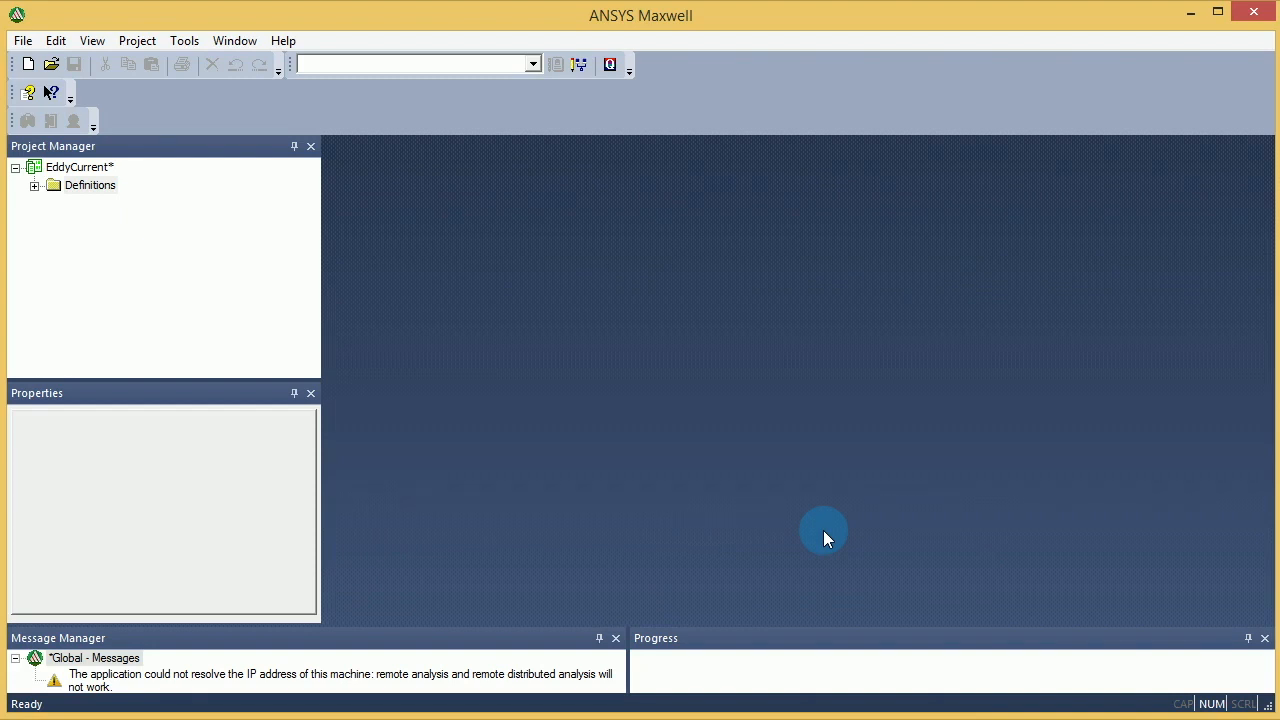
- Insert a Maxwell 3D magnetostatic design and draw the Core cylinder with 24 segments
click(88, 184)
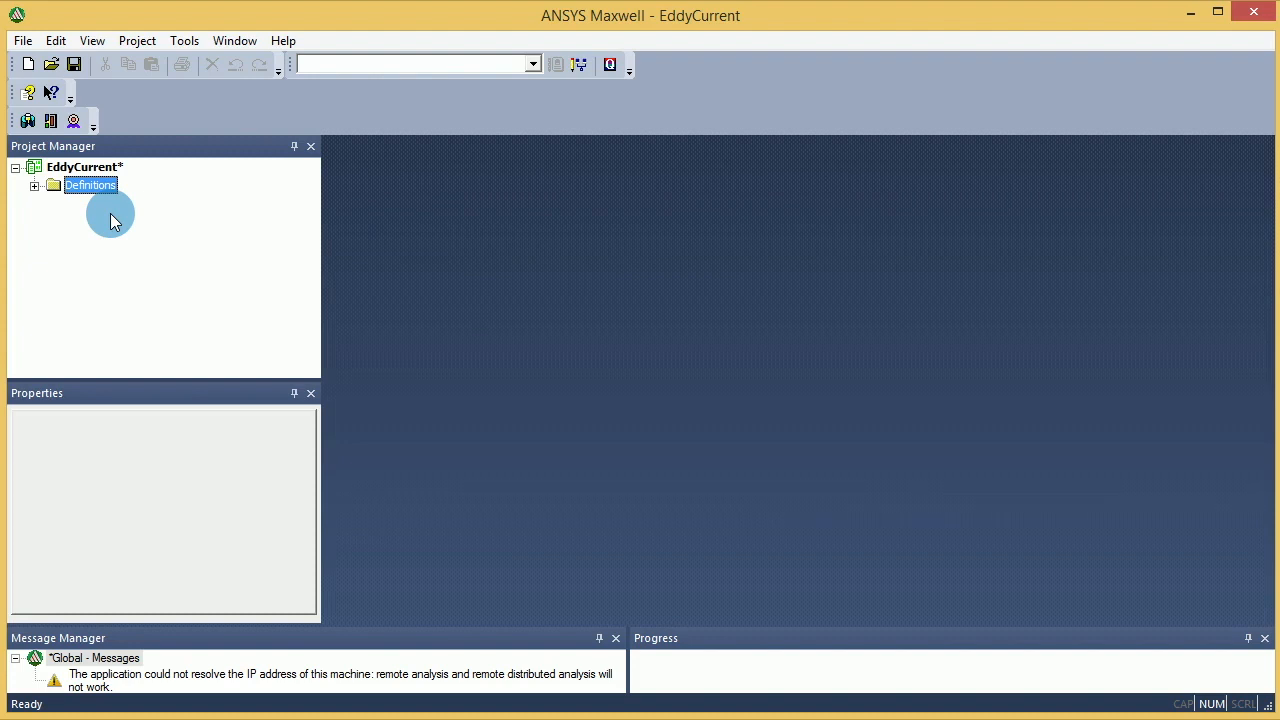
mouse_move(48, 148)
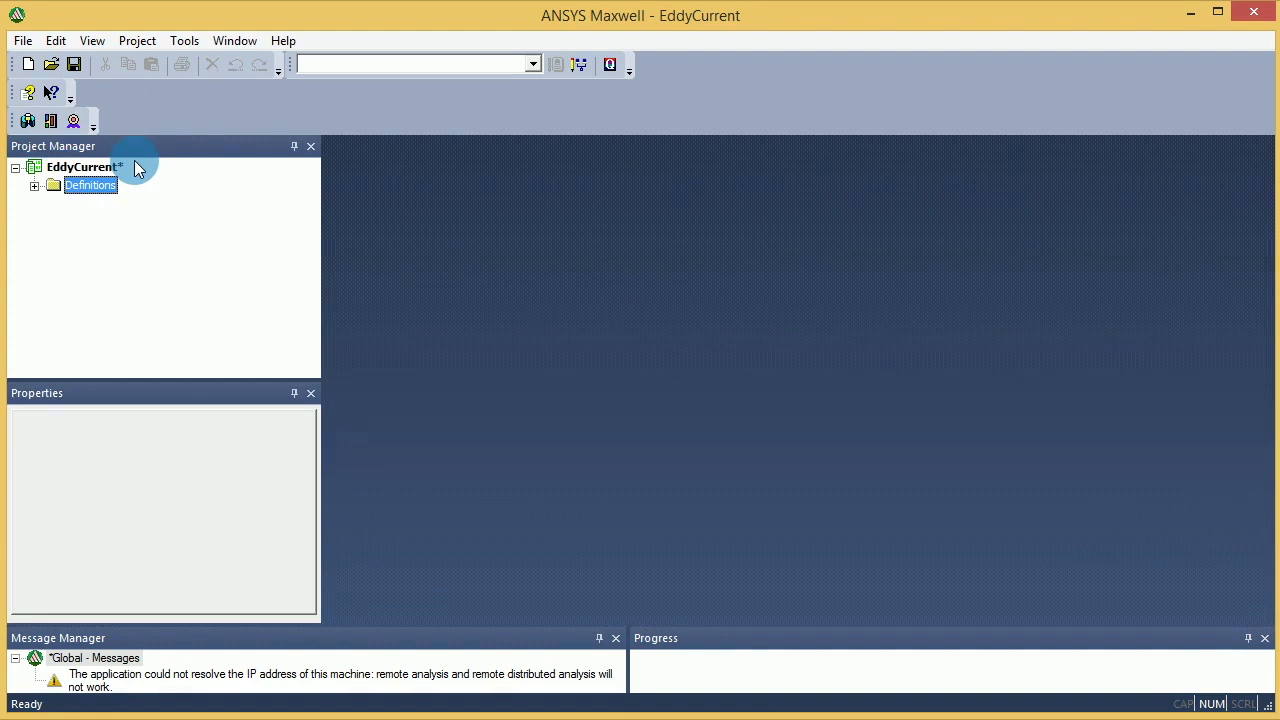
mouse_move(30, 120)
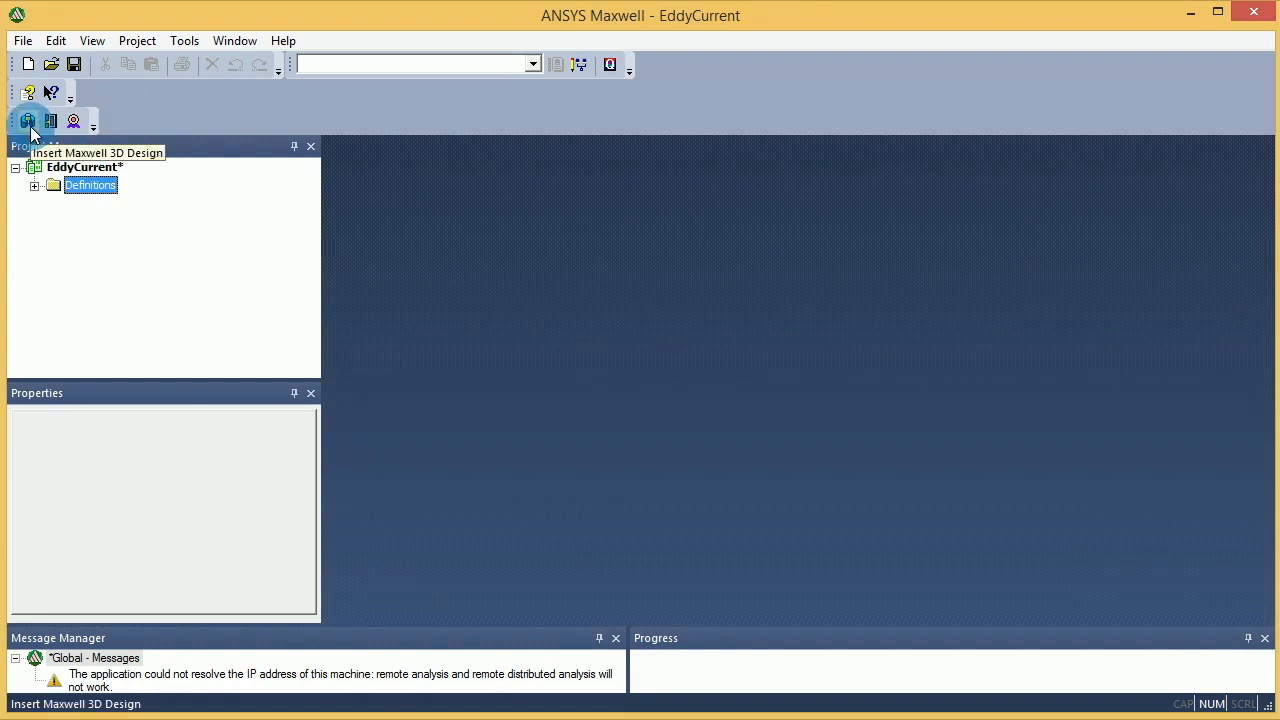
click(28, 120)
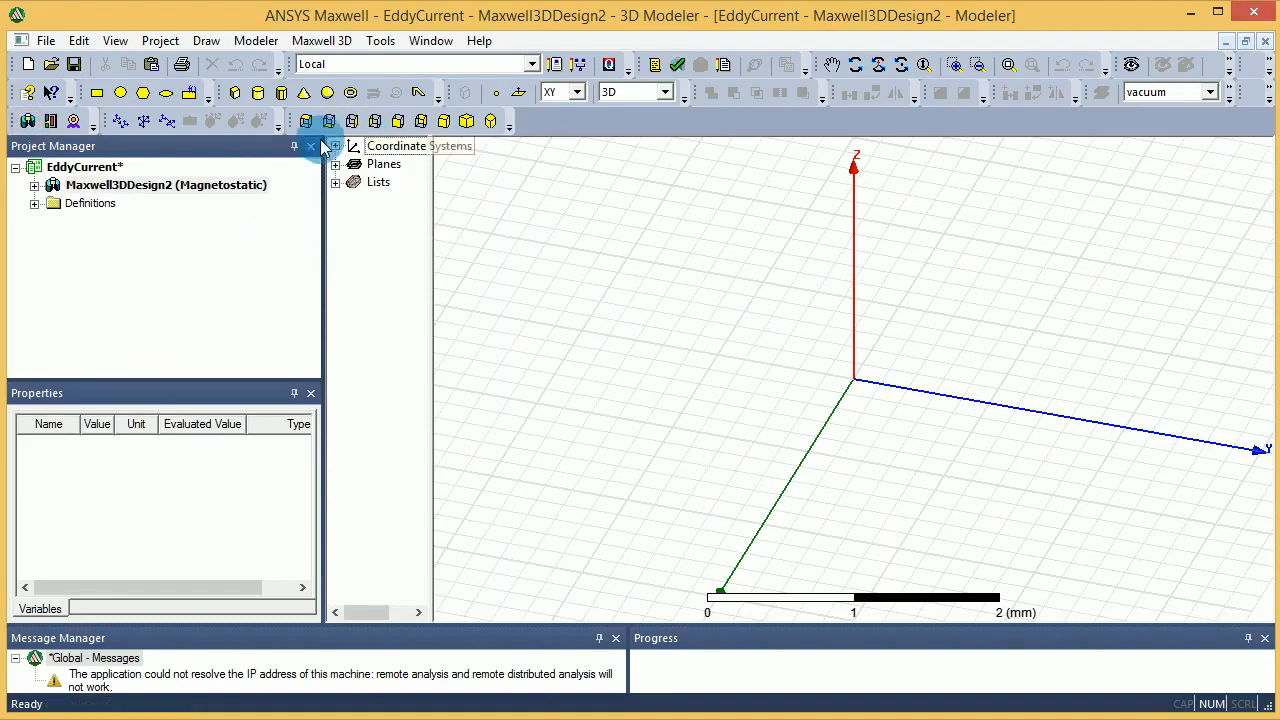
mouse_move(282, 94)
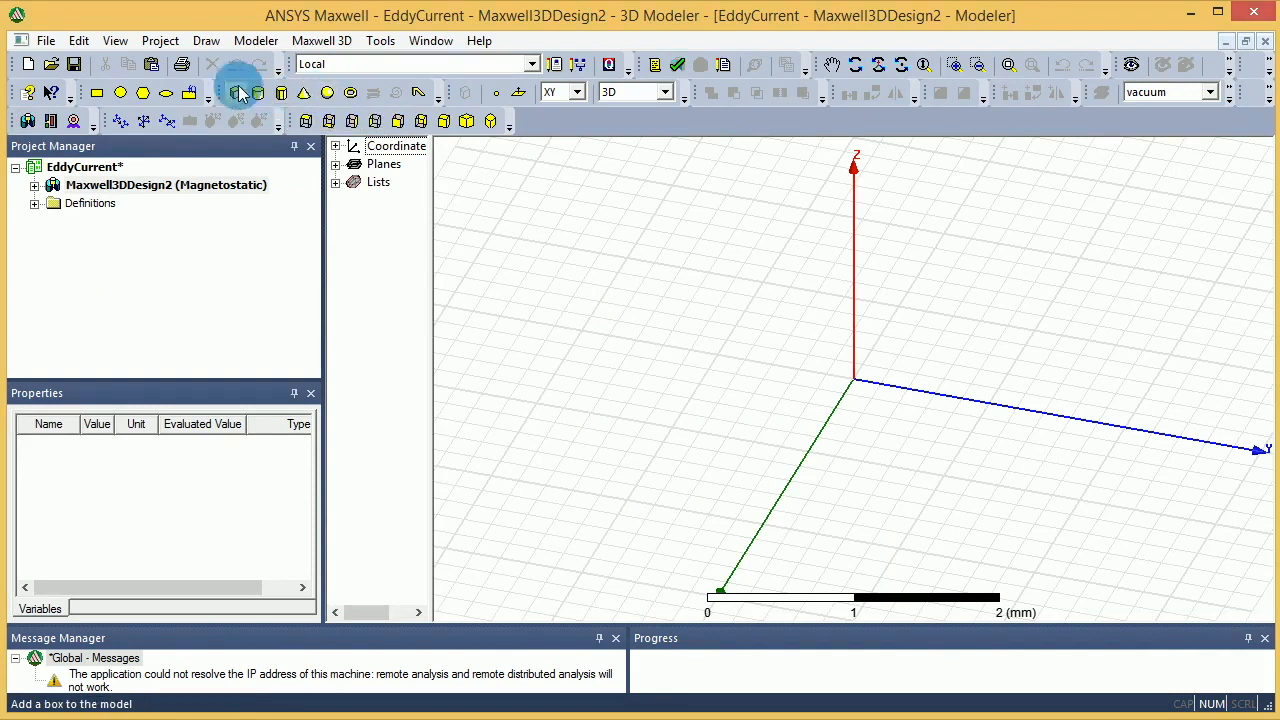
mouse_move(256, 92)
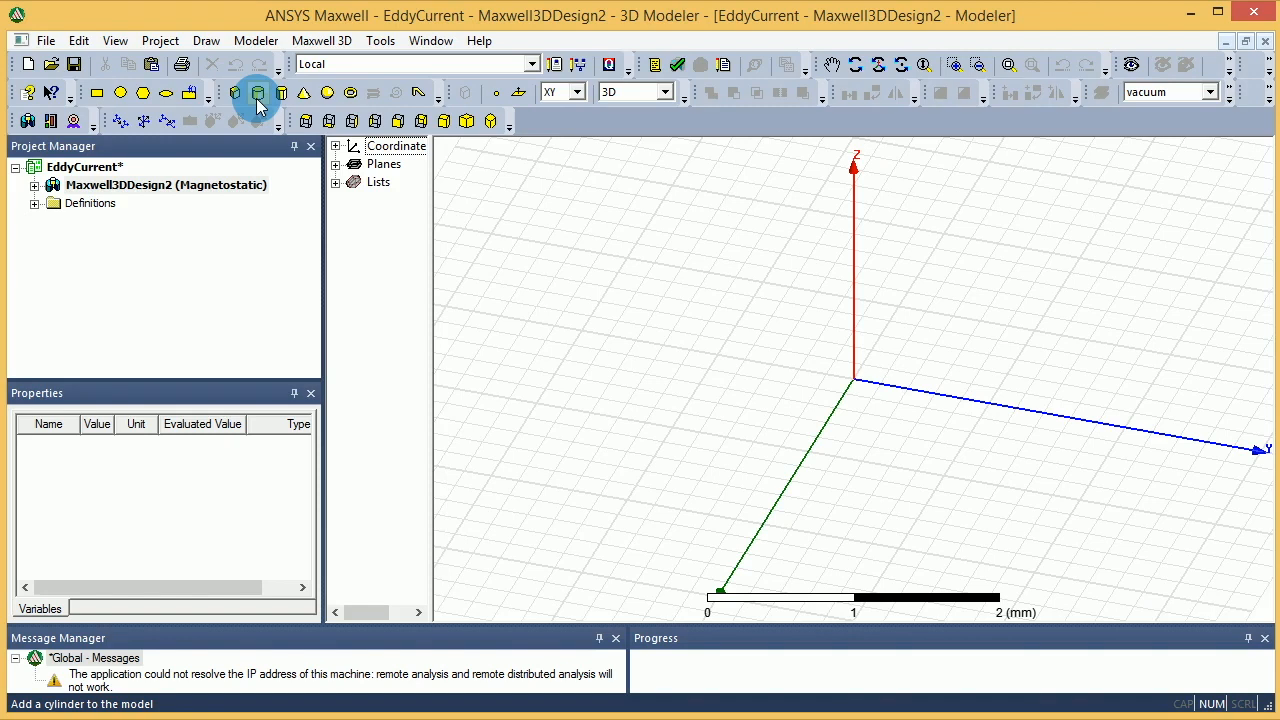
mouse_move(280, 92)
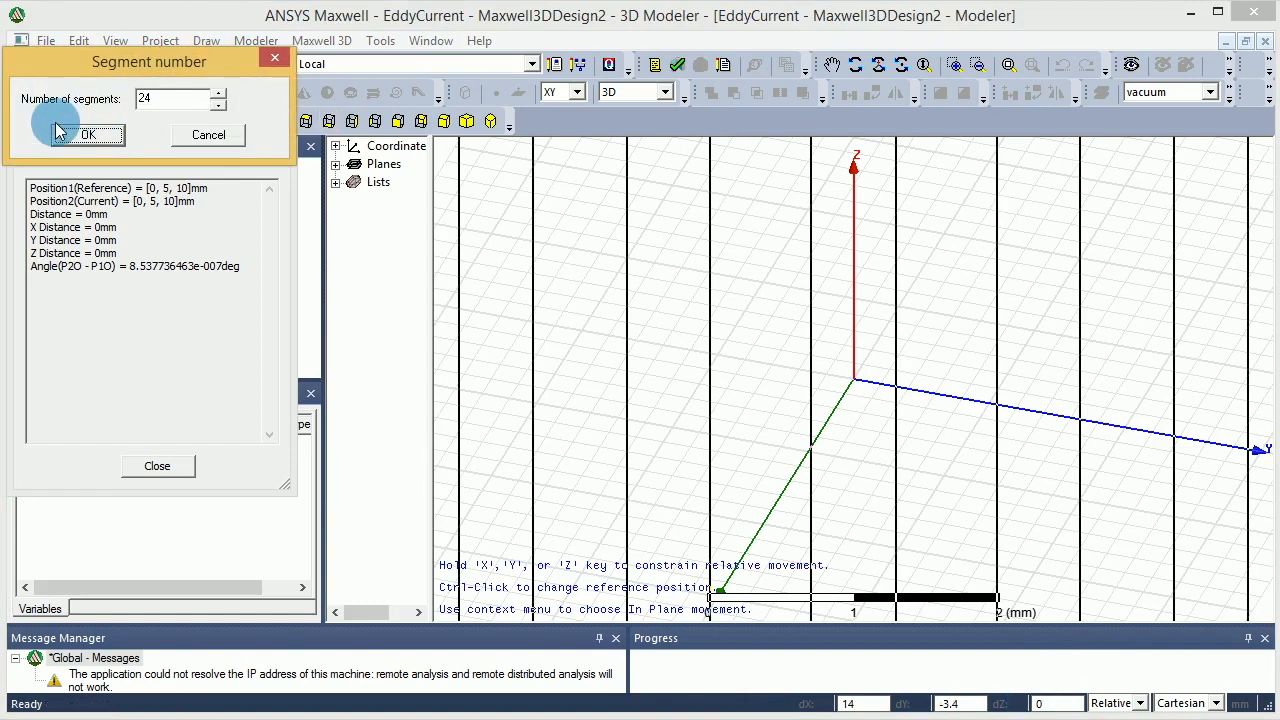
click(168, 100)
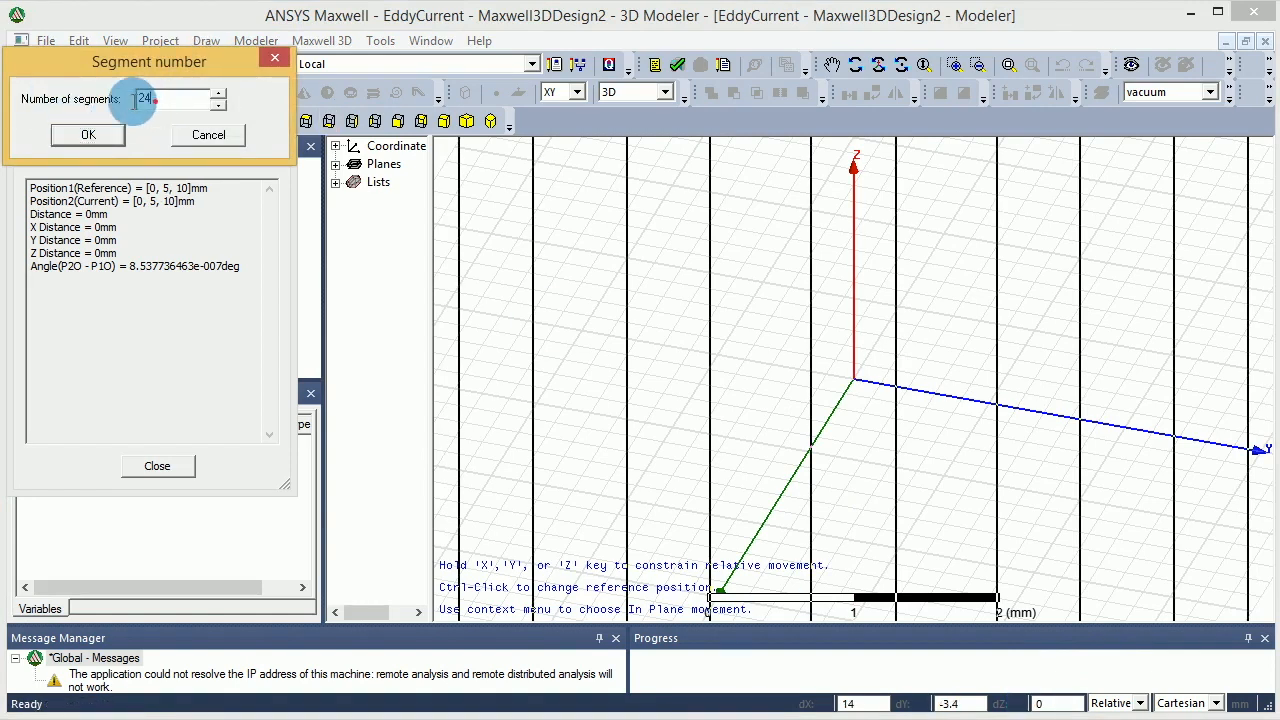
click(60, 134)
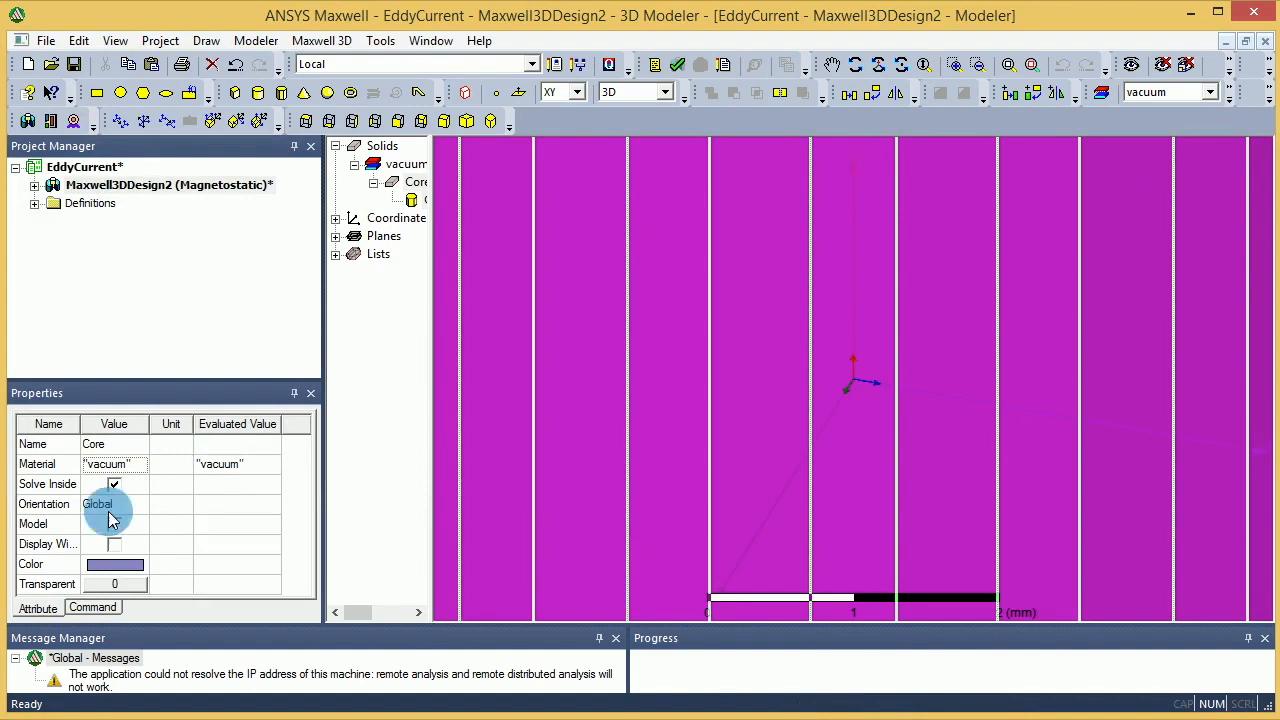
- Assign iron as the Core's material and browse the materials library by name
click(140, 464)
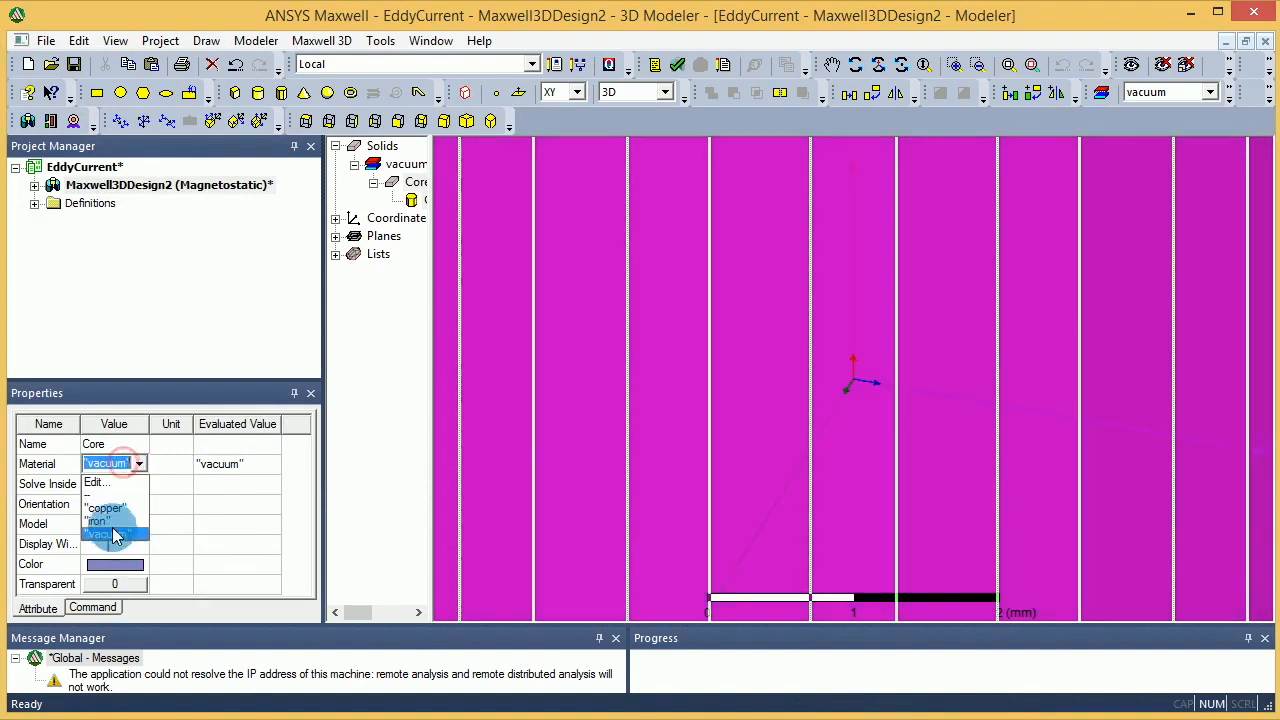
click(96, 520)
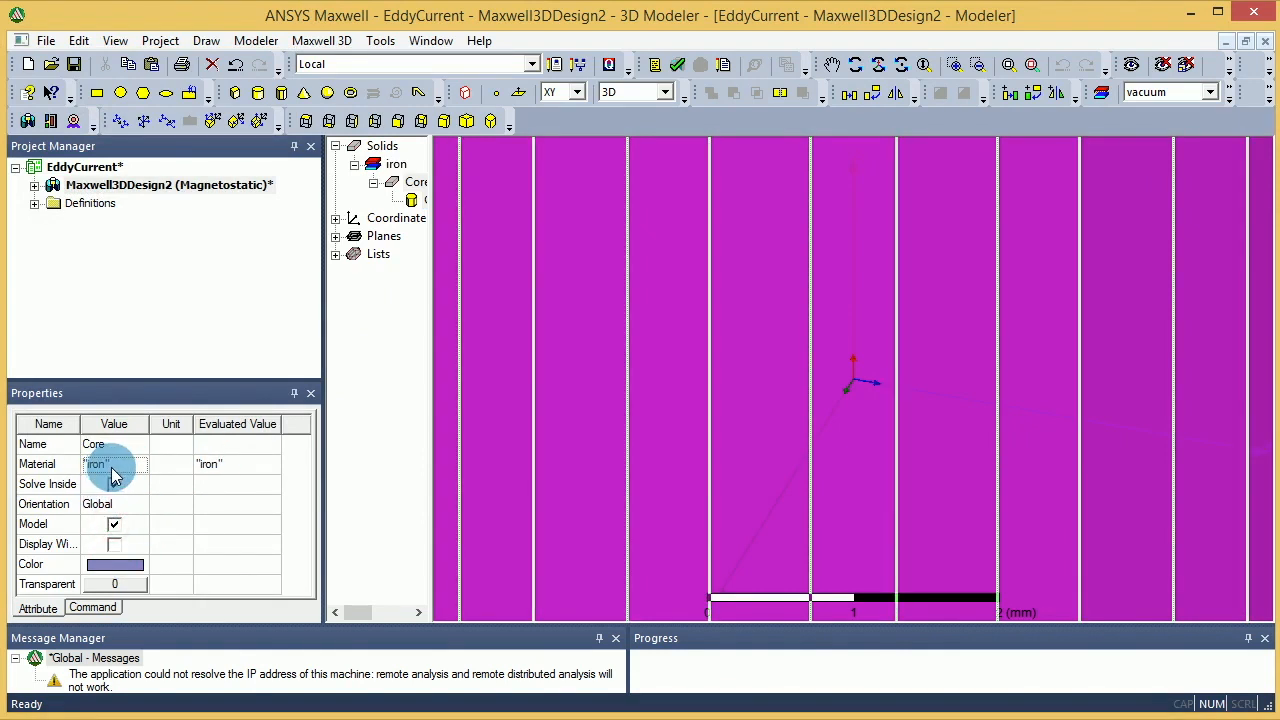
click(140, 464)
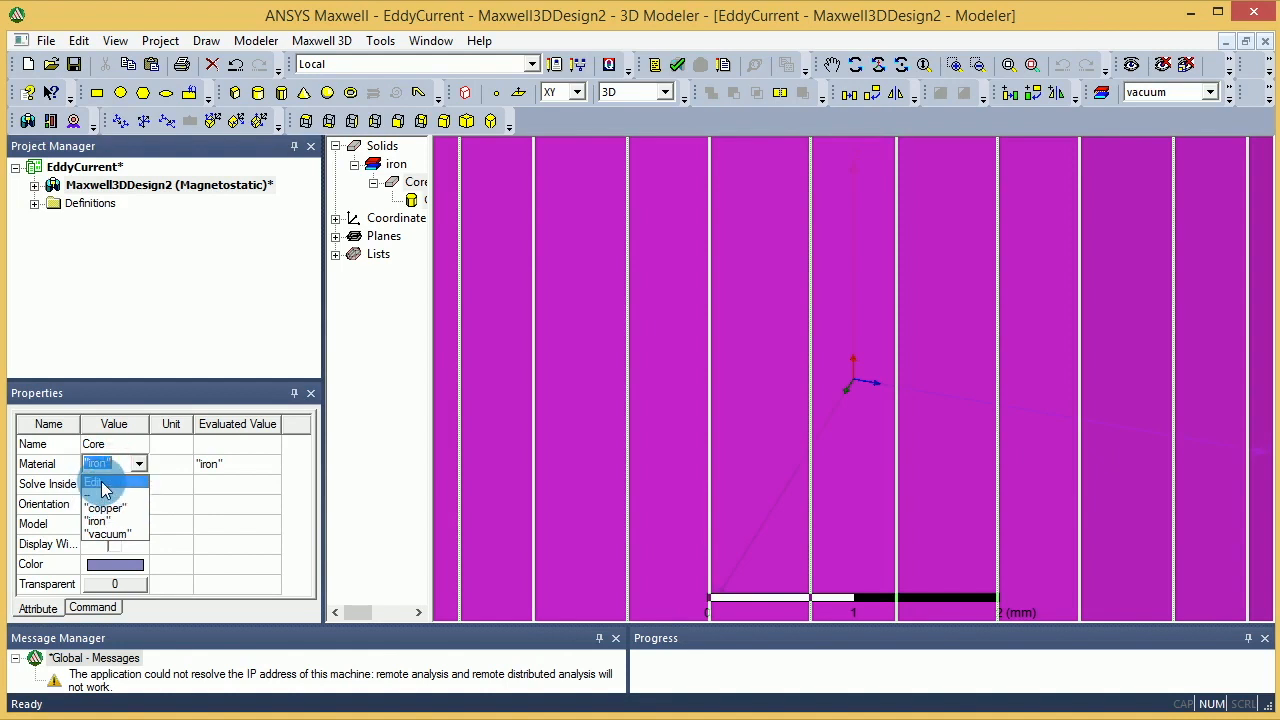
click(96, 482)
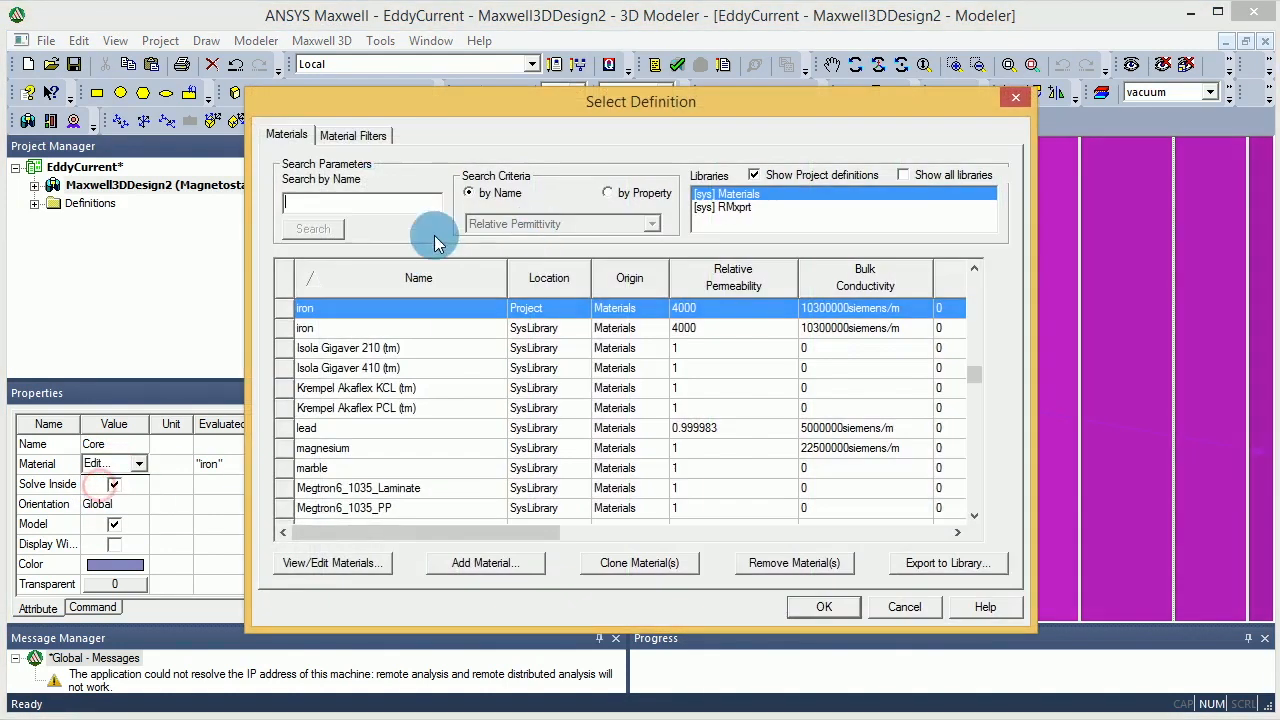
click(356, 202)
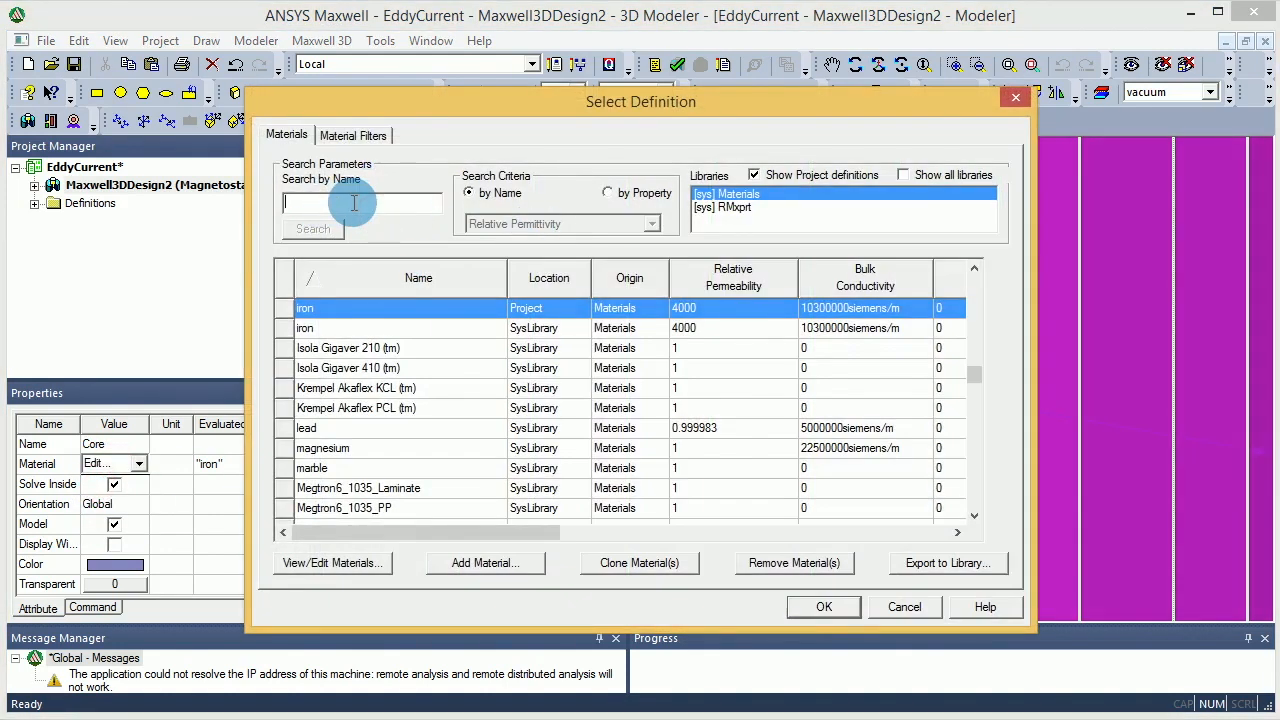
click(824, 606)
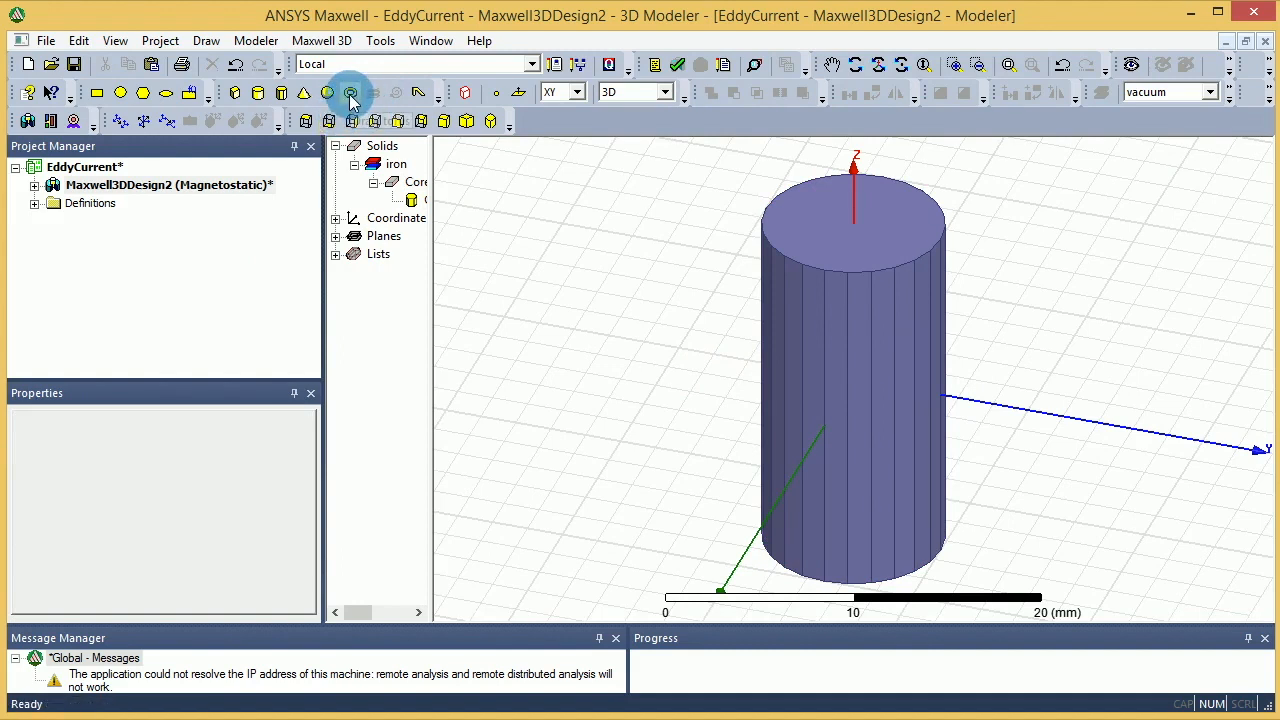
mouse_move(350, 92)
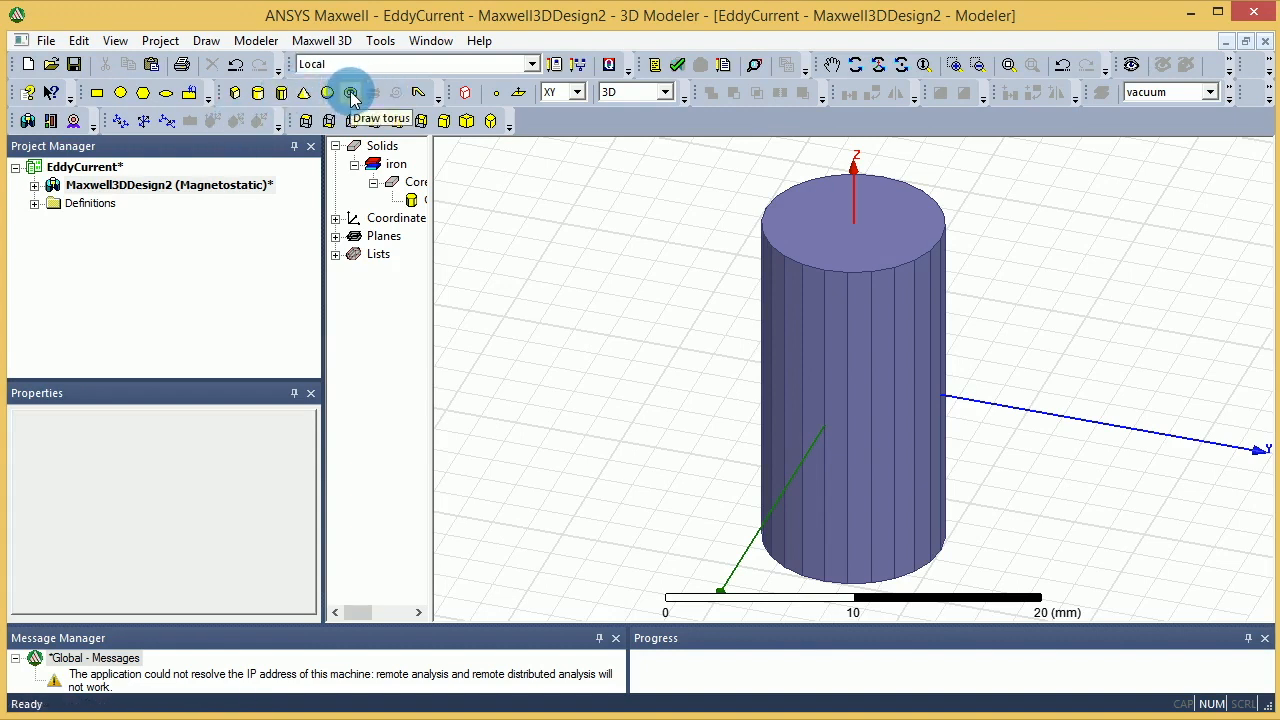
mouse_move(280, 92)
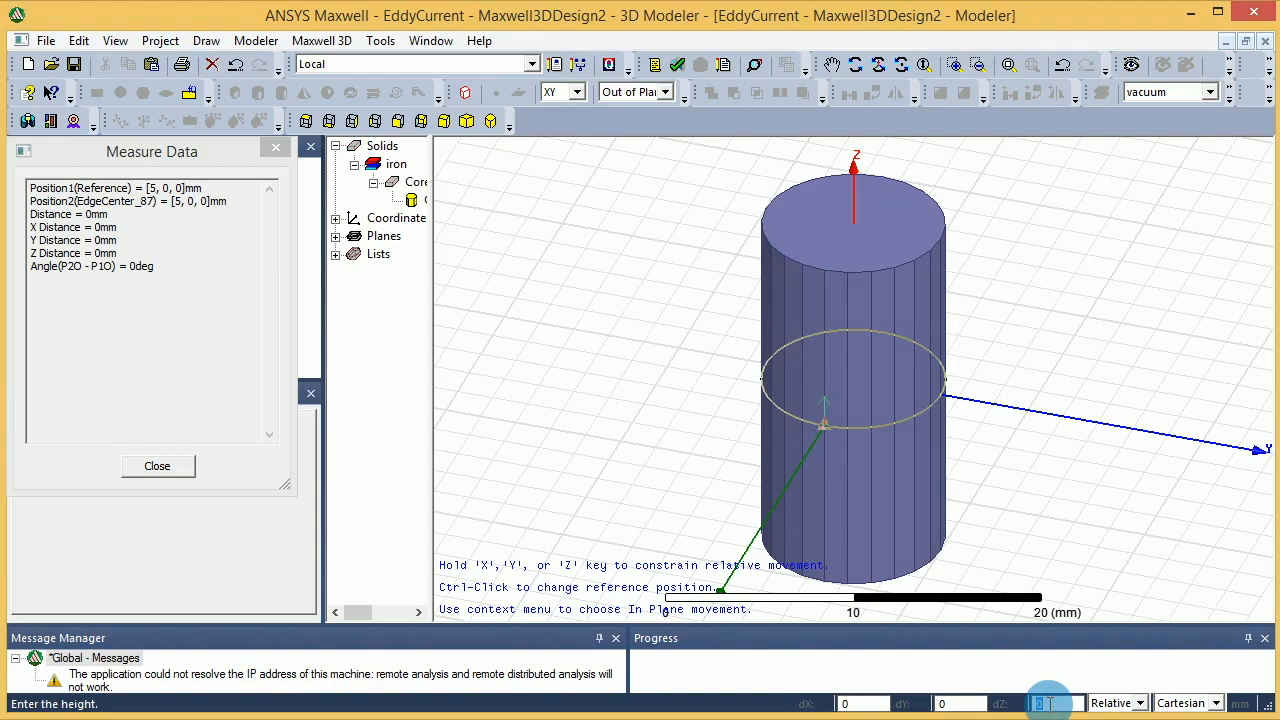
- Draw a wide flat 24-segment vacuum disc centred on the iron Core
click(156, 466)
text(-7)
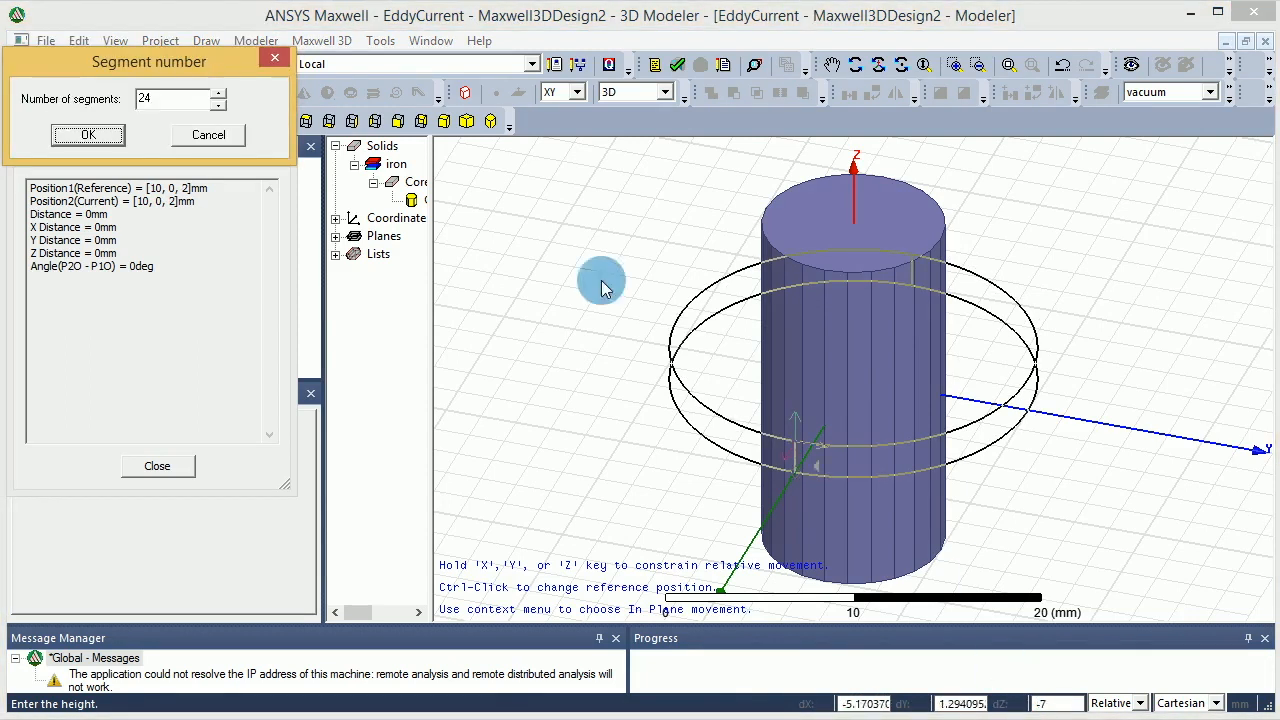
click(68, 134)
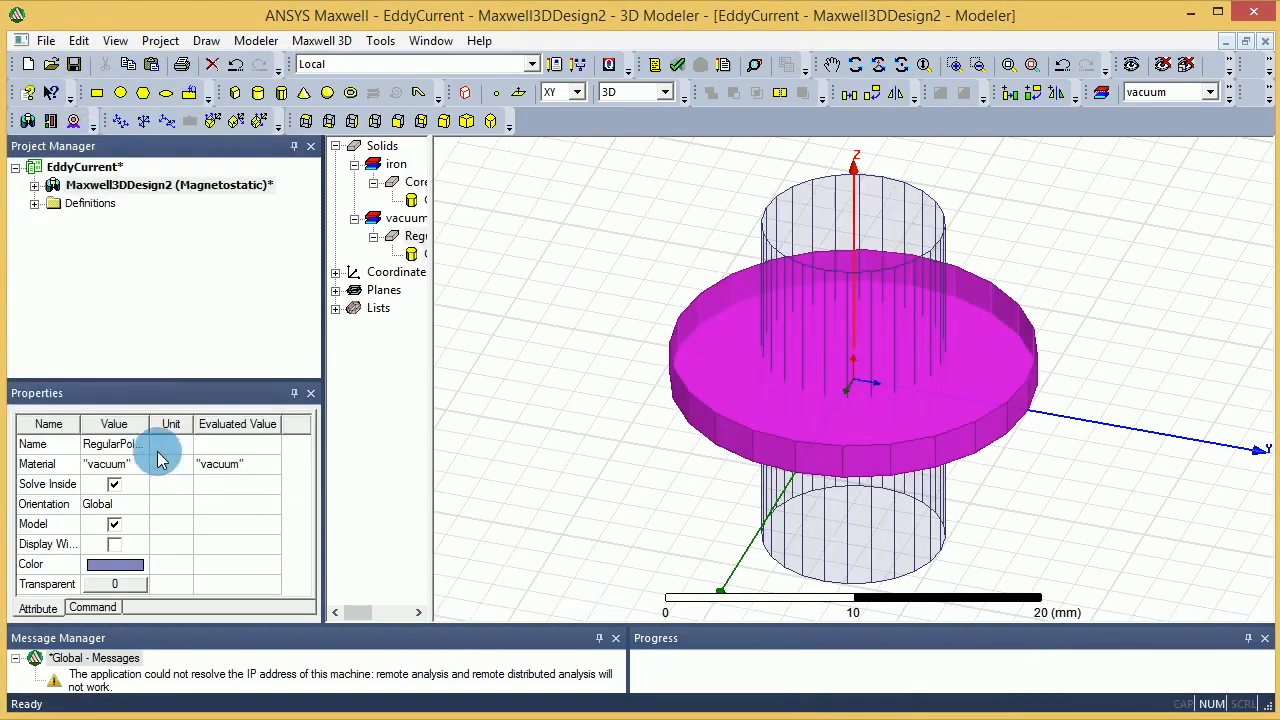
- Rename the disc to coil and make it copper with an orange colour
text(c)
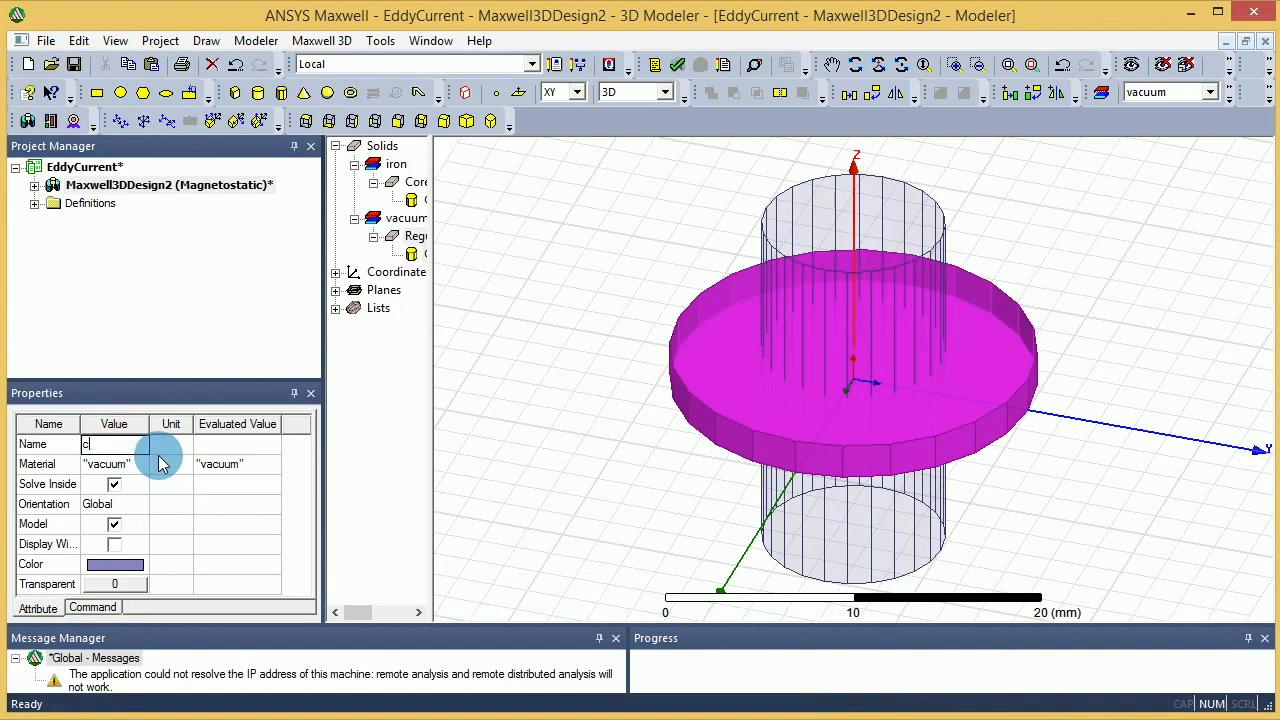
click(140, 464)
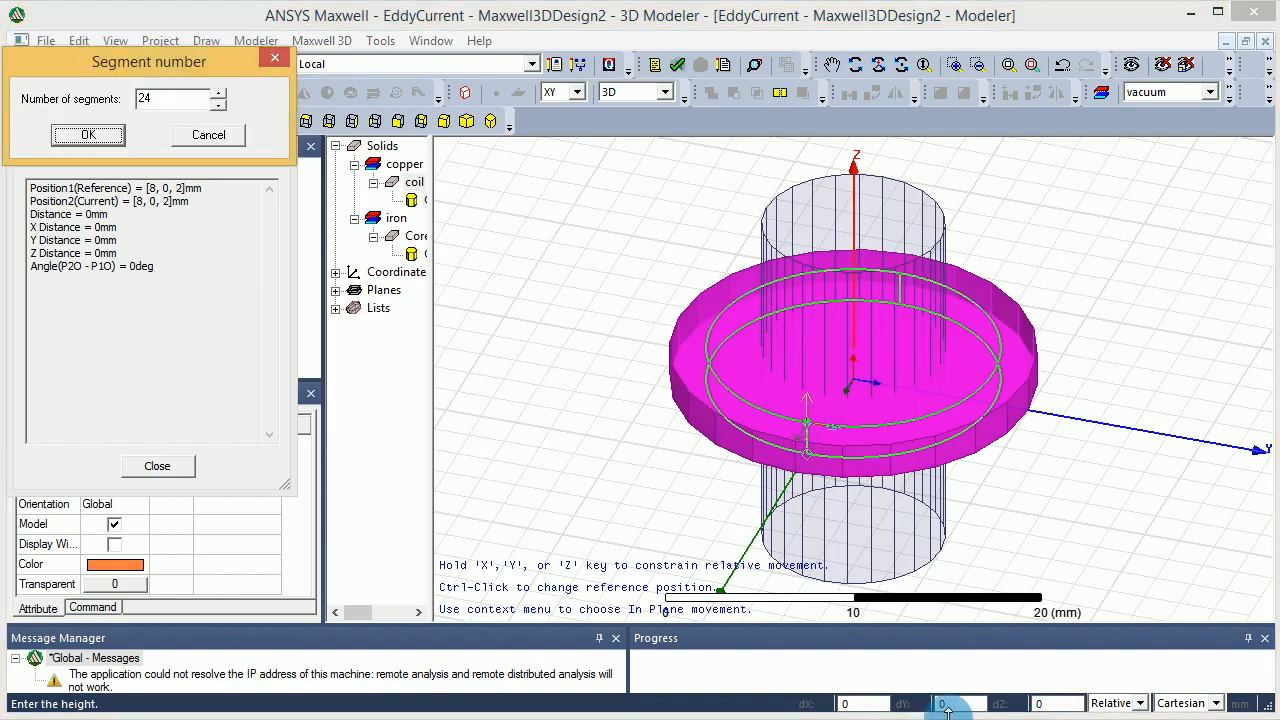
- Finish the inner polygon with 24 segments as a vacuum solid named tool
click(88, 136)
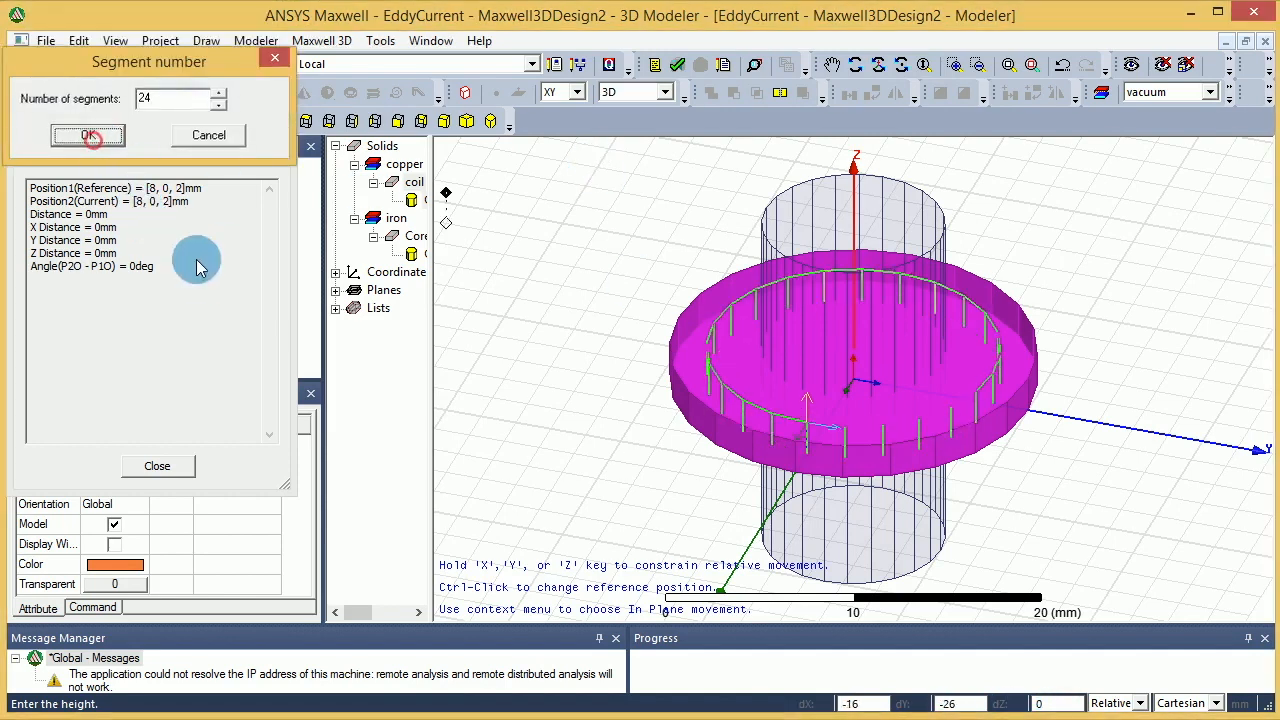
click(88, 136)
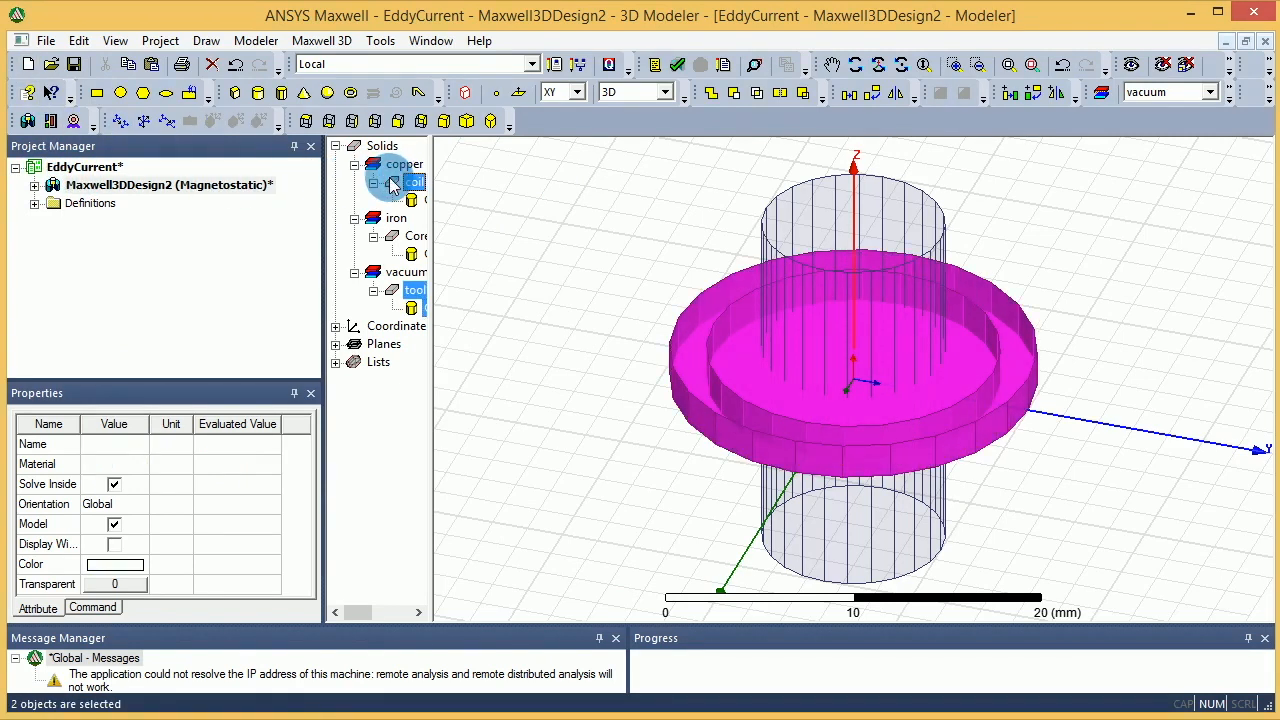
- Subtract the tool solid from the coil, leaving a copper ring around the core
click(412, 182)
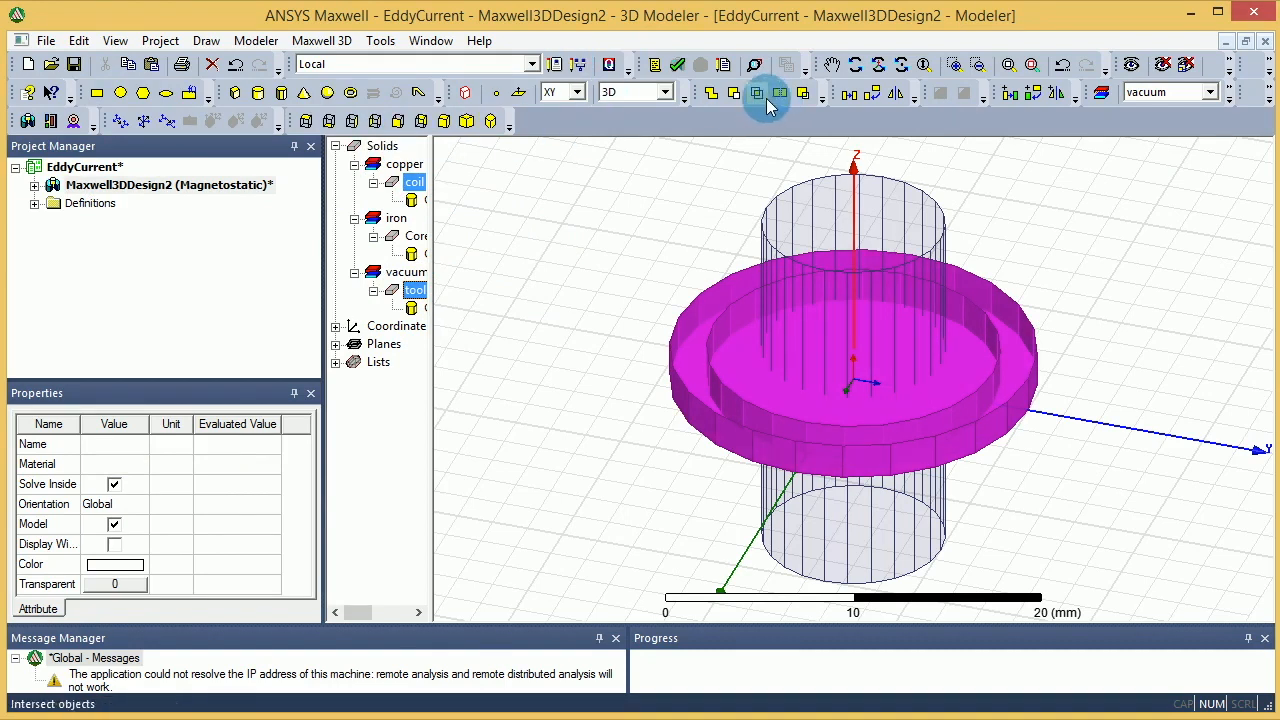
mouse_move(730, 92)
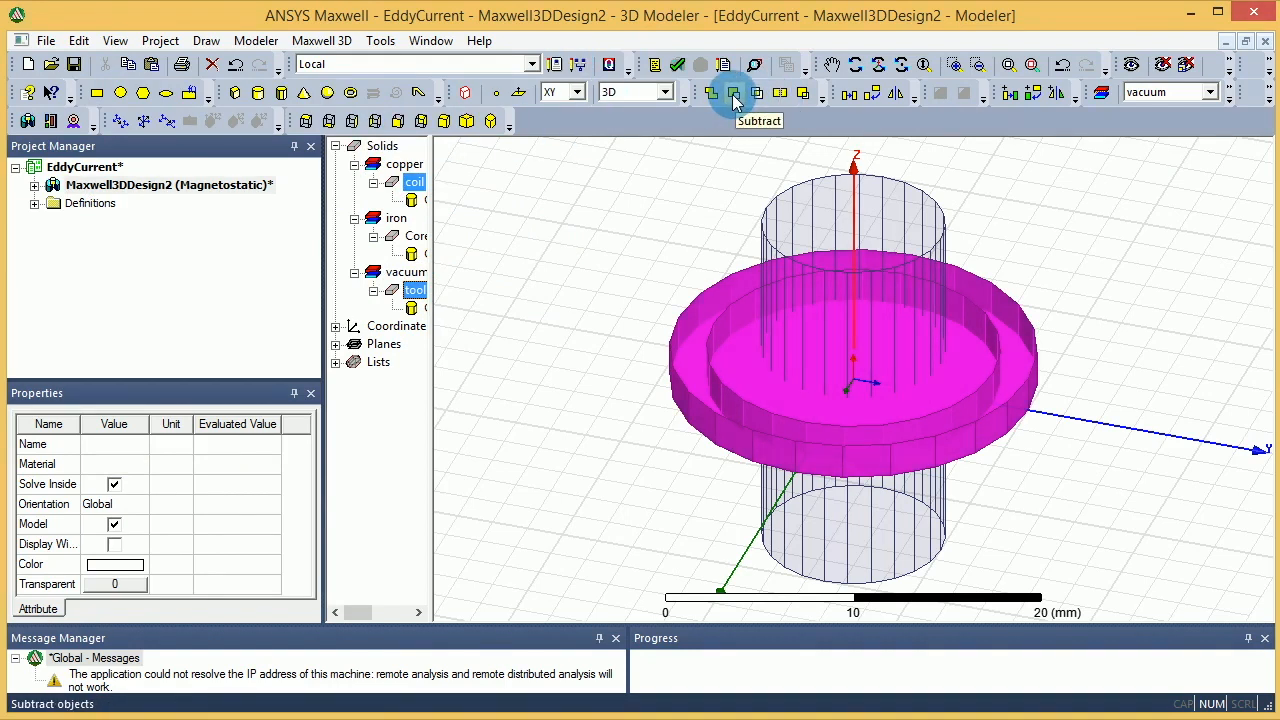
click(732, 92)
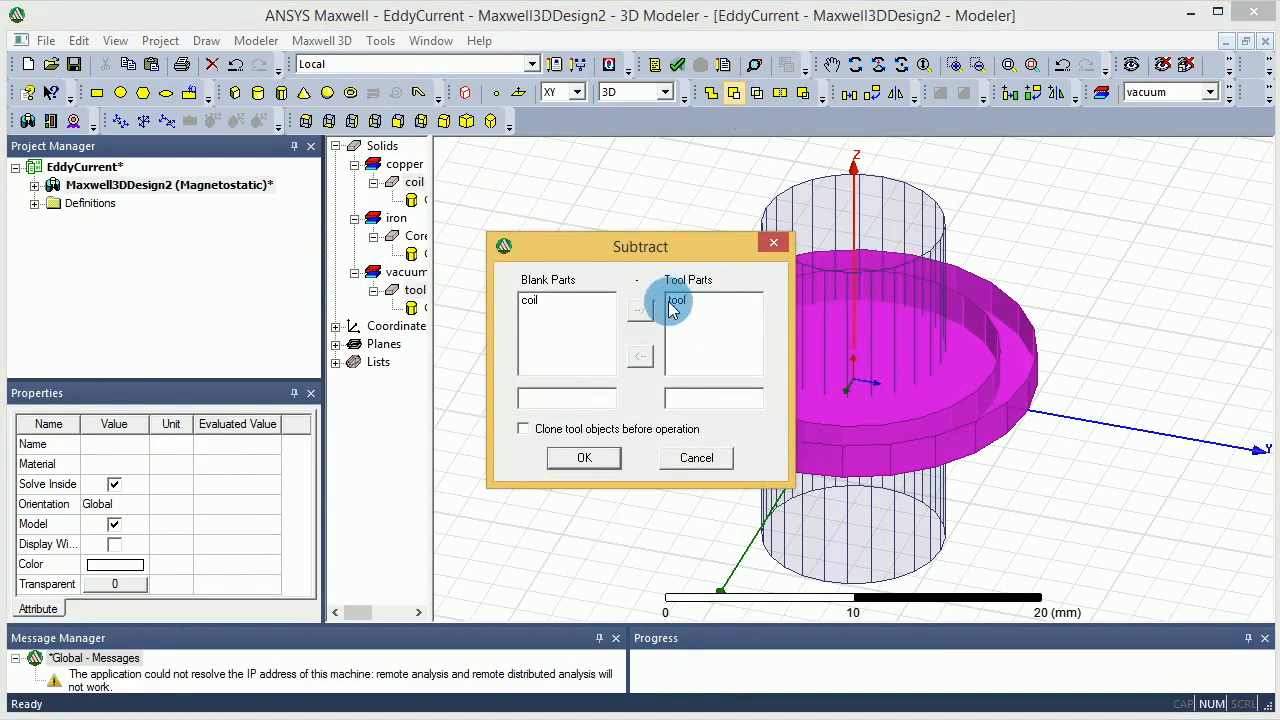
click(584, 458)
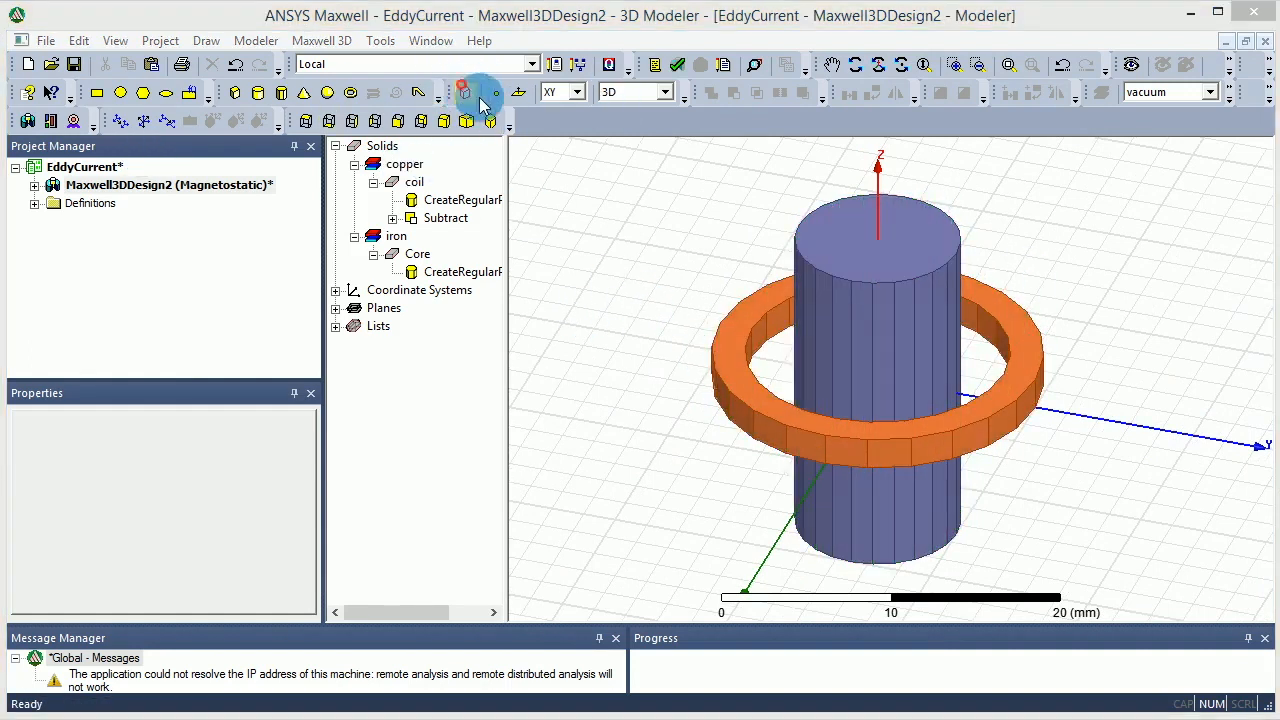
- Create a vacuum Region with 100 percent padding around the core and coil
click(464, 92)
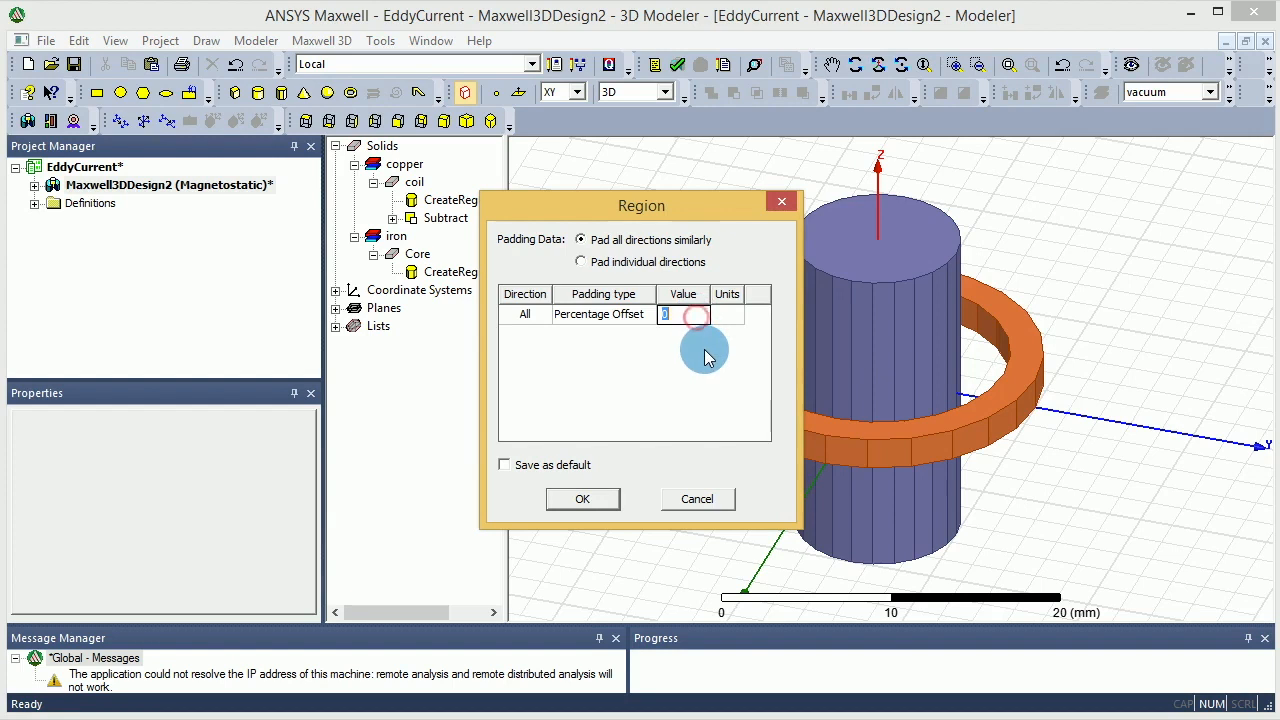
text(100)
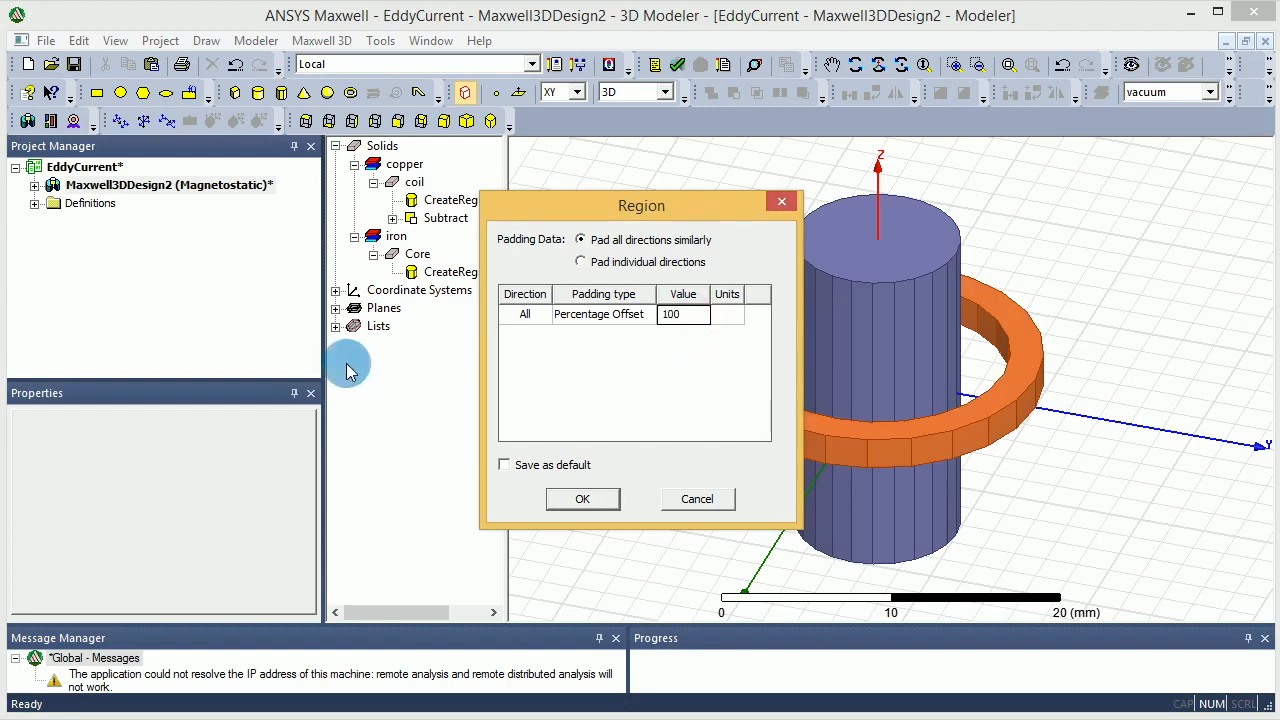
click(582, 498)
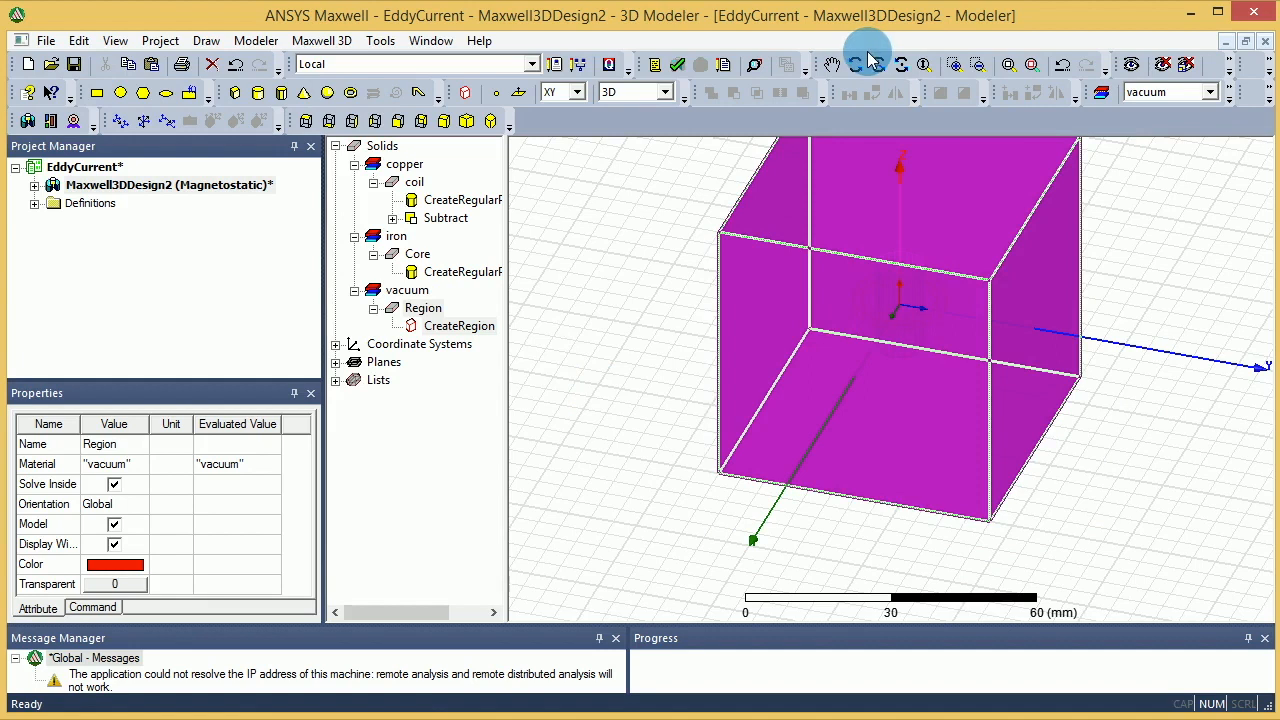
mouse_move(956, 66)
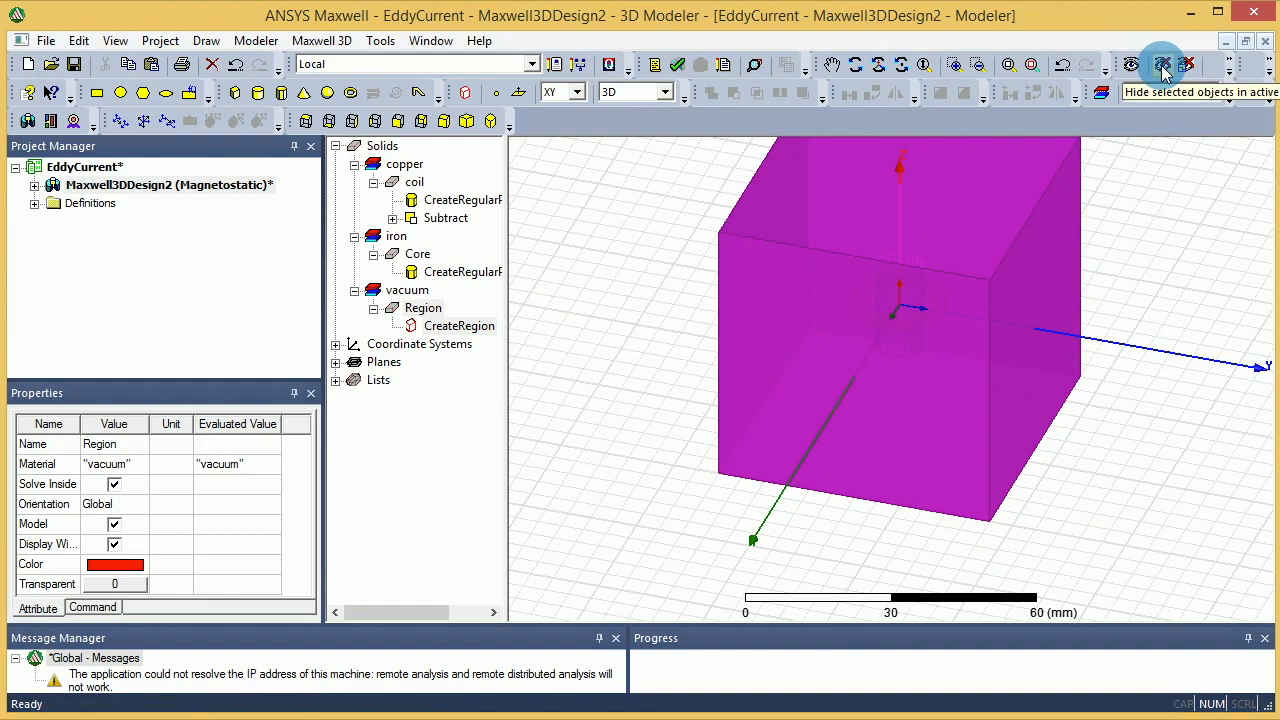
- Hide the Region box so only the core and copper ring remain visible
click(1162, 64)
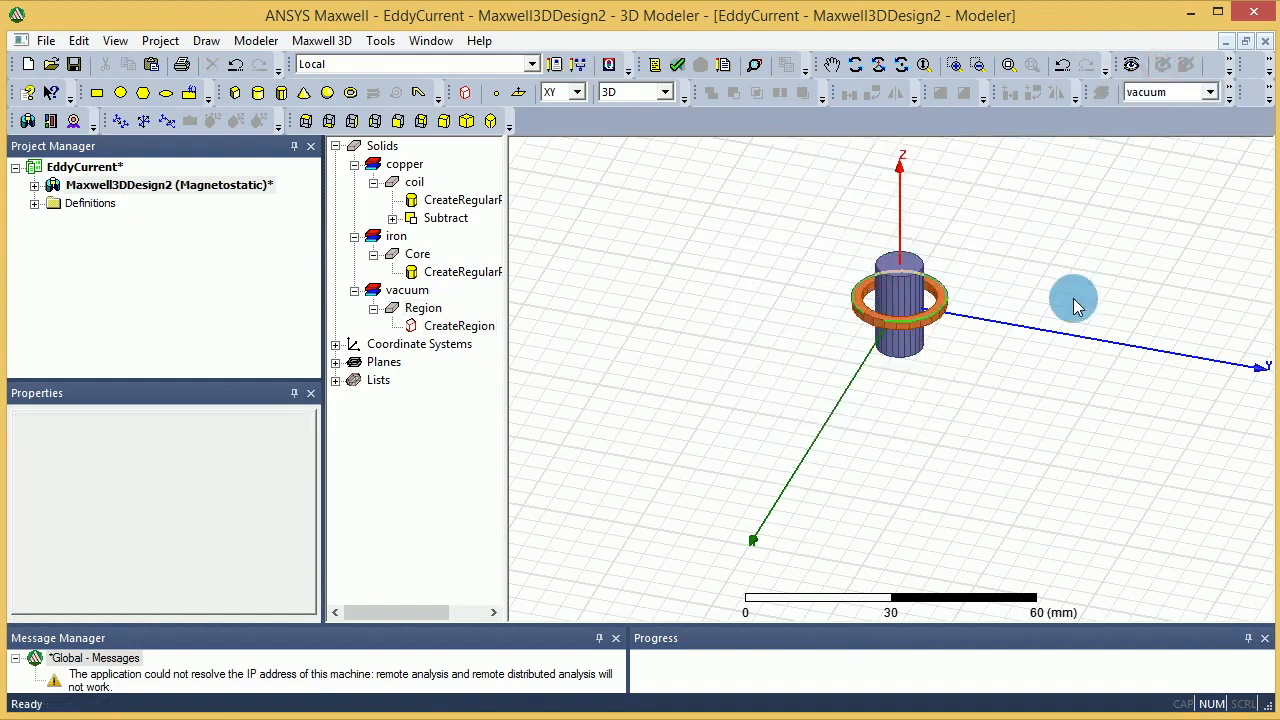
click(1096, 320)
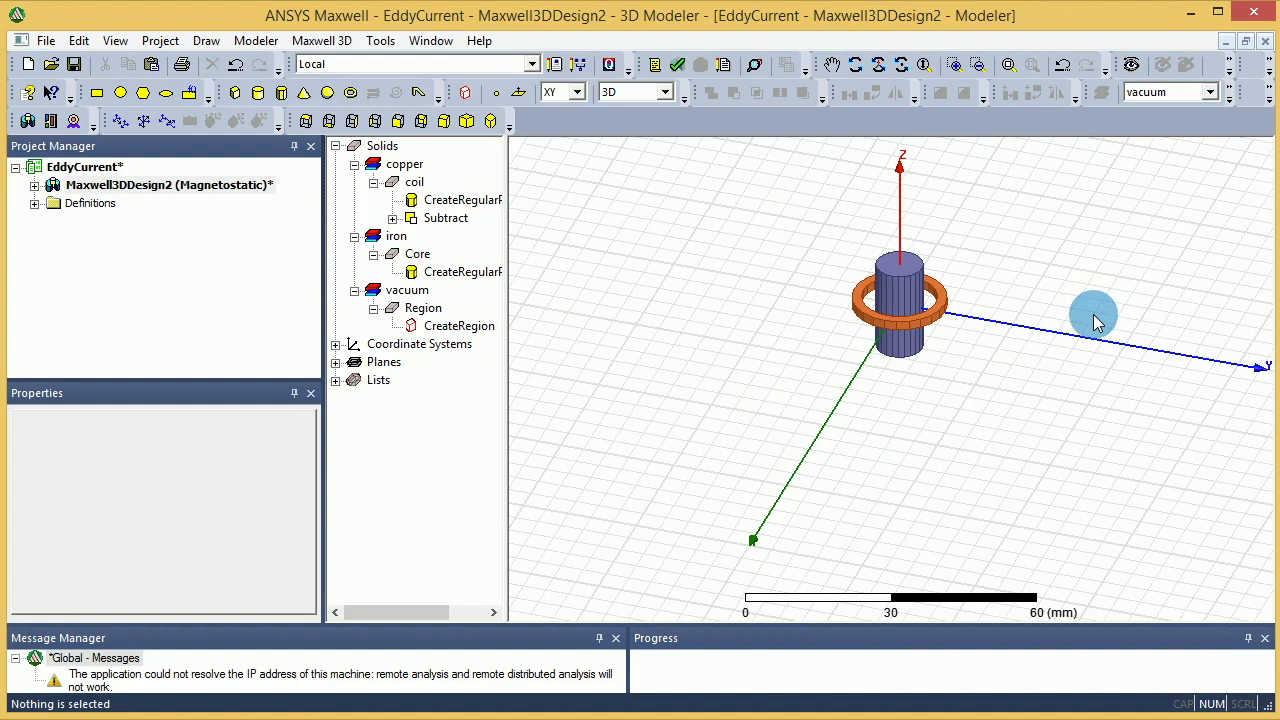